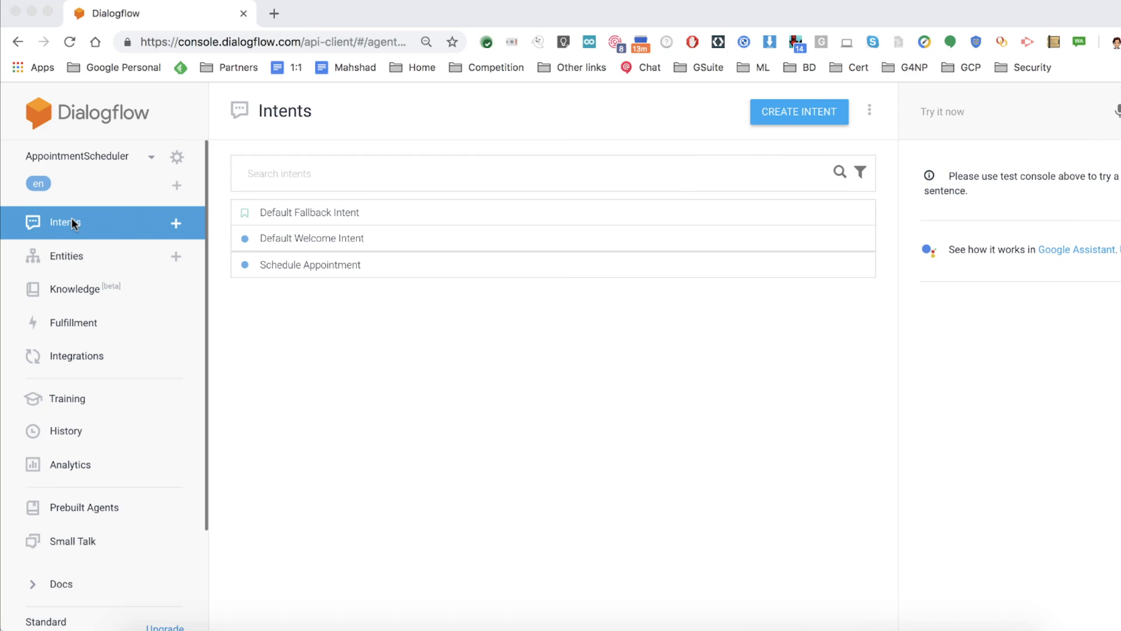
pyautogui.moveTo(32, 135)
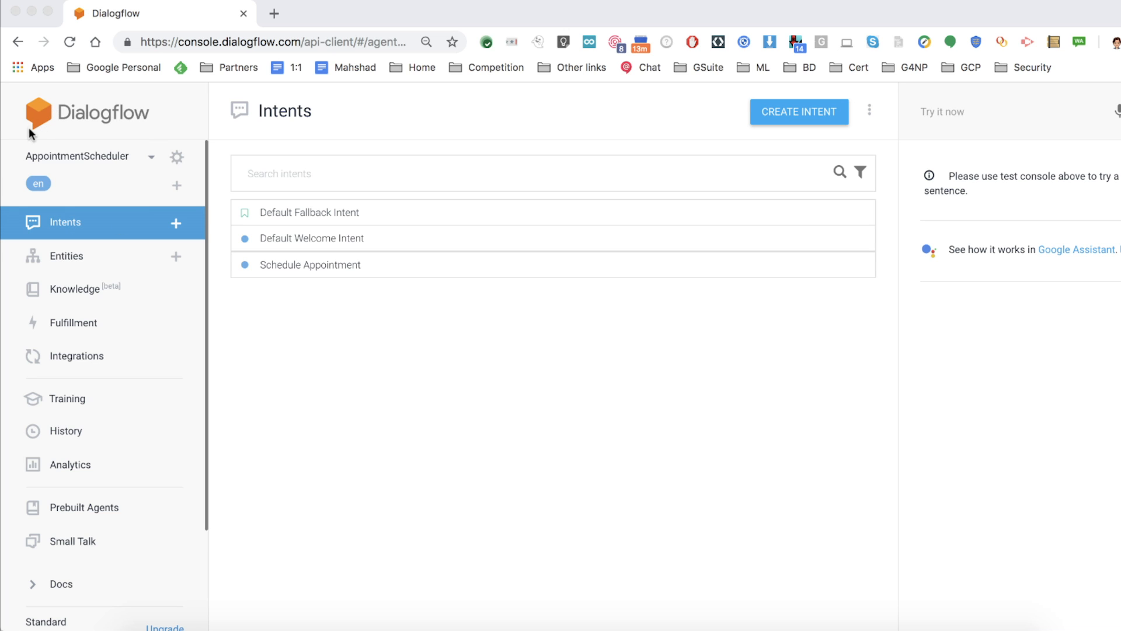
pyautogui.moveTo(127, 165)
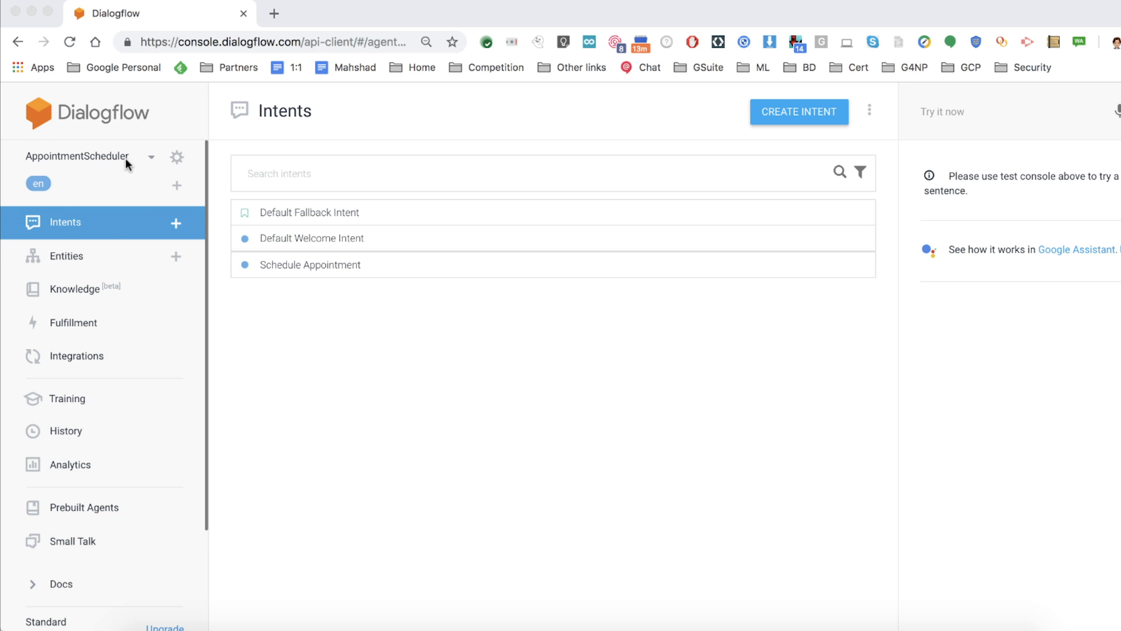
pyautogui.moveTo(81, 369)
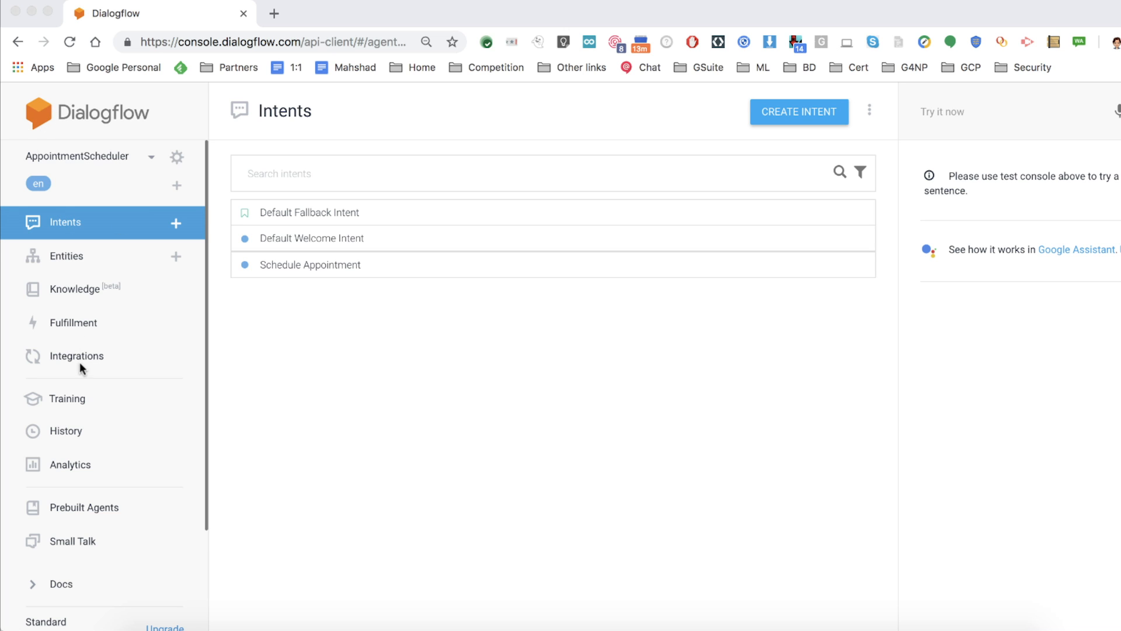
pyautogui.moveTo(55, 344)
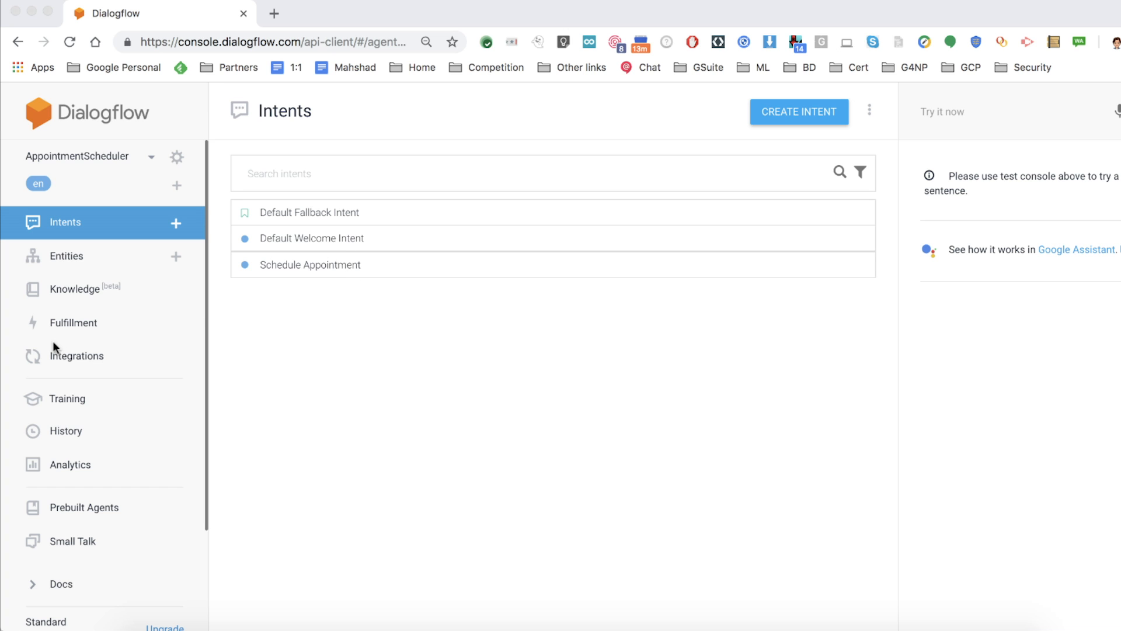
pyautogui.moveTo(80, 360)
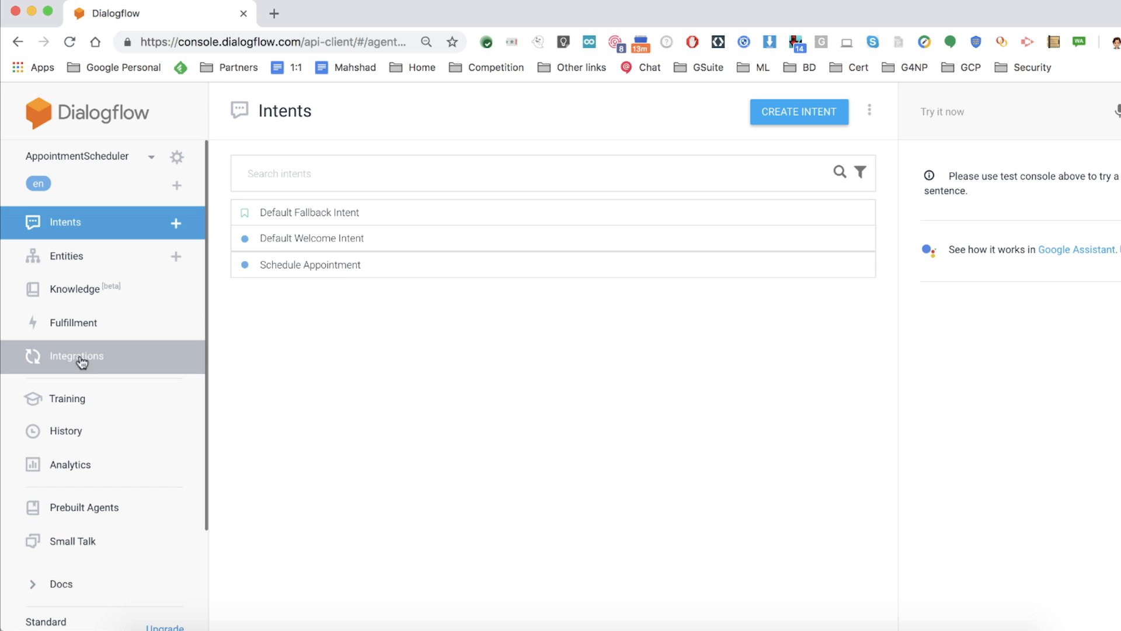
# Go to the AppointmentScheduler agent's Integrations page from the intents list
pyautogui.click(77, 356)
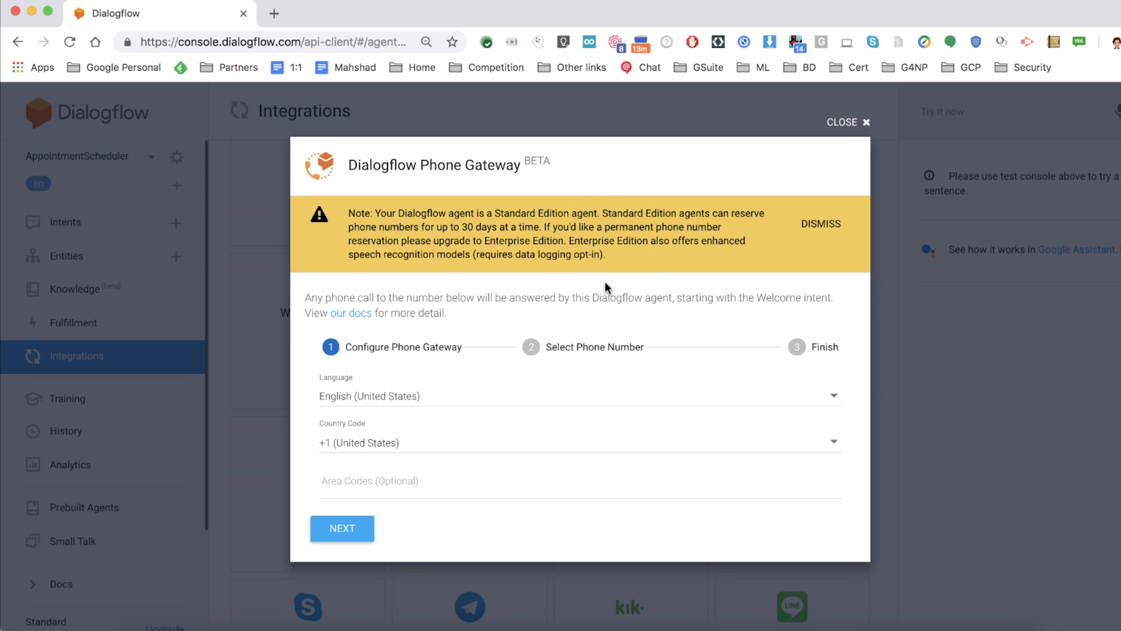
pyautogui.moveTo(357, 463)
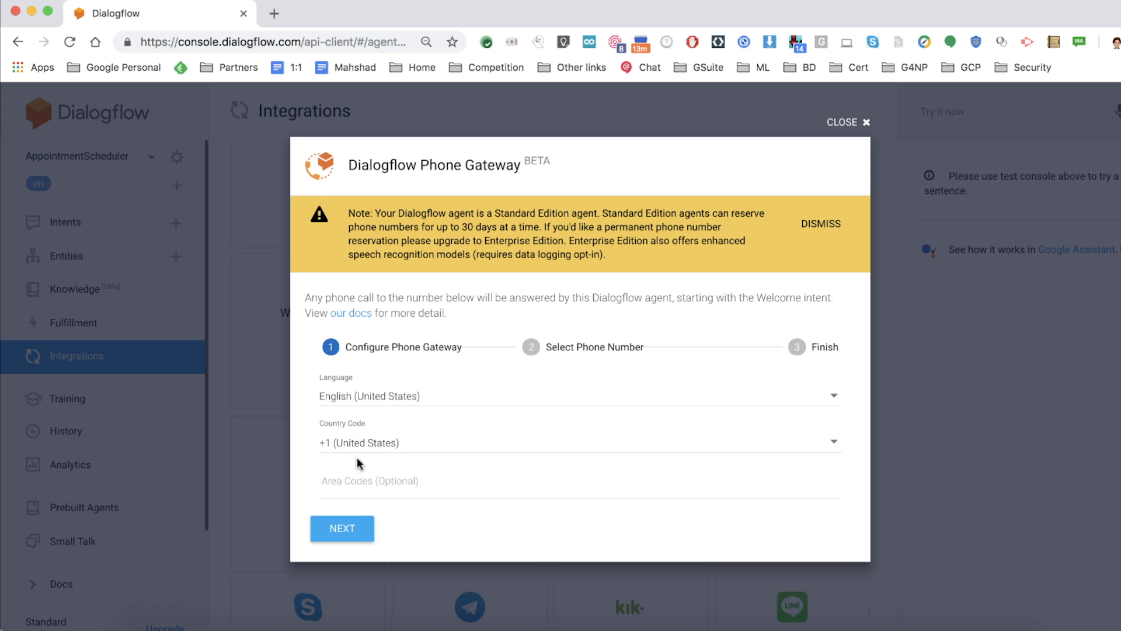
# Keep English (United States) with +1 country code, choose the first number, and create the gateway
pyautogui.click(342, 528)
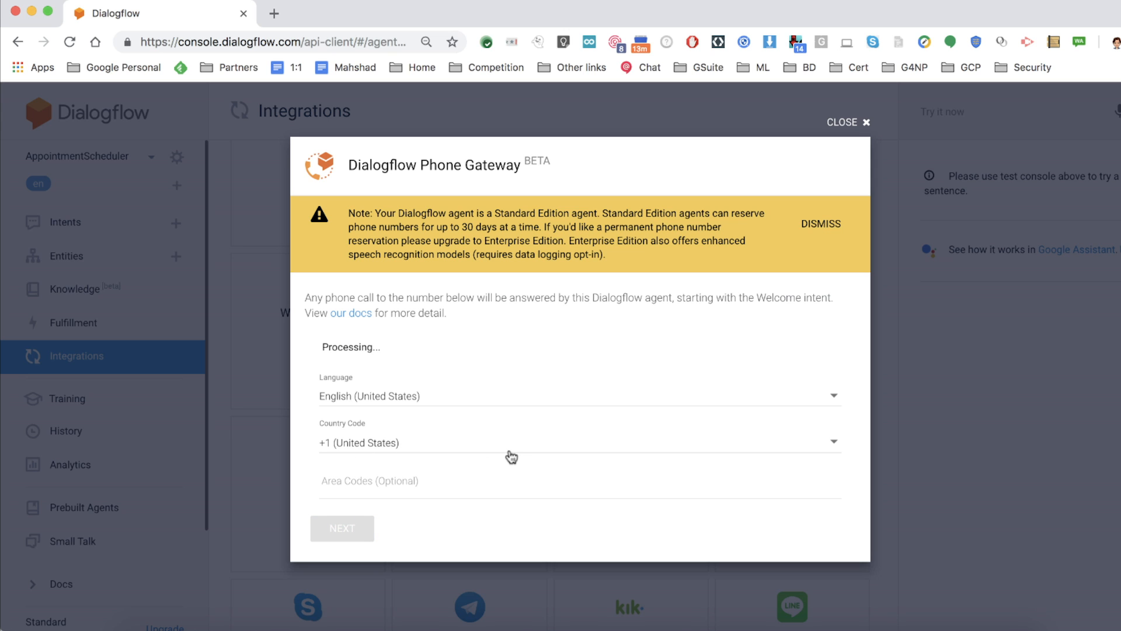
pyautogui.click(342, 528)
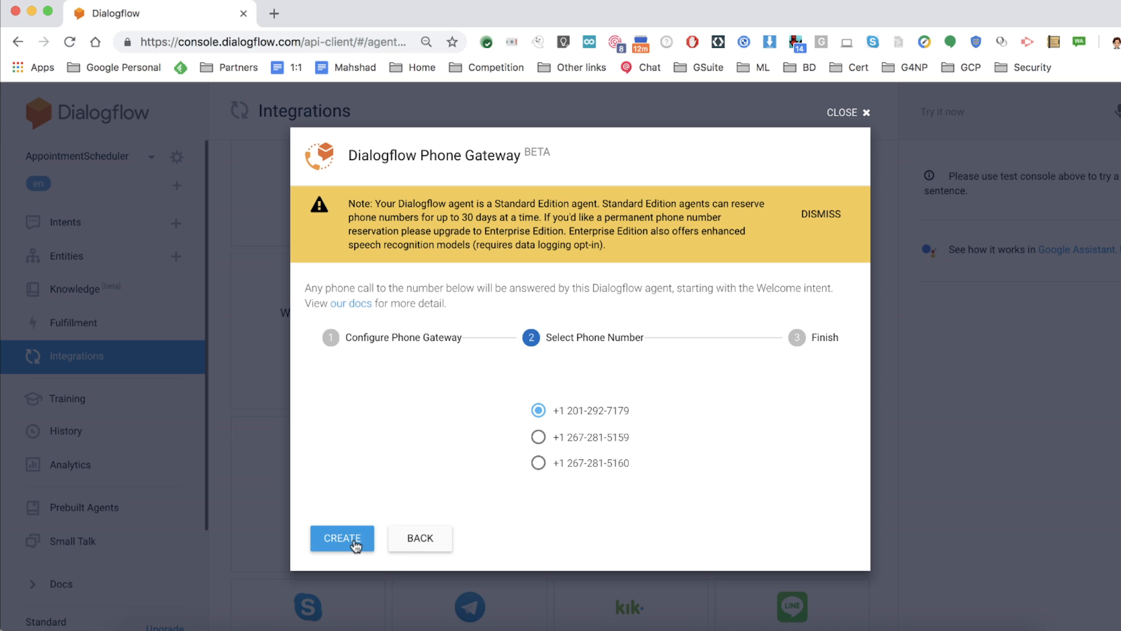
pyautogui.click(342, 538)
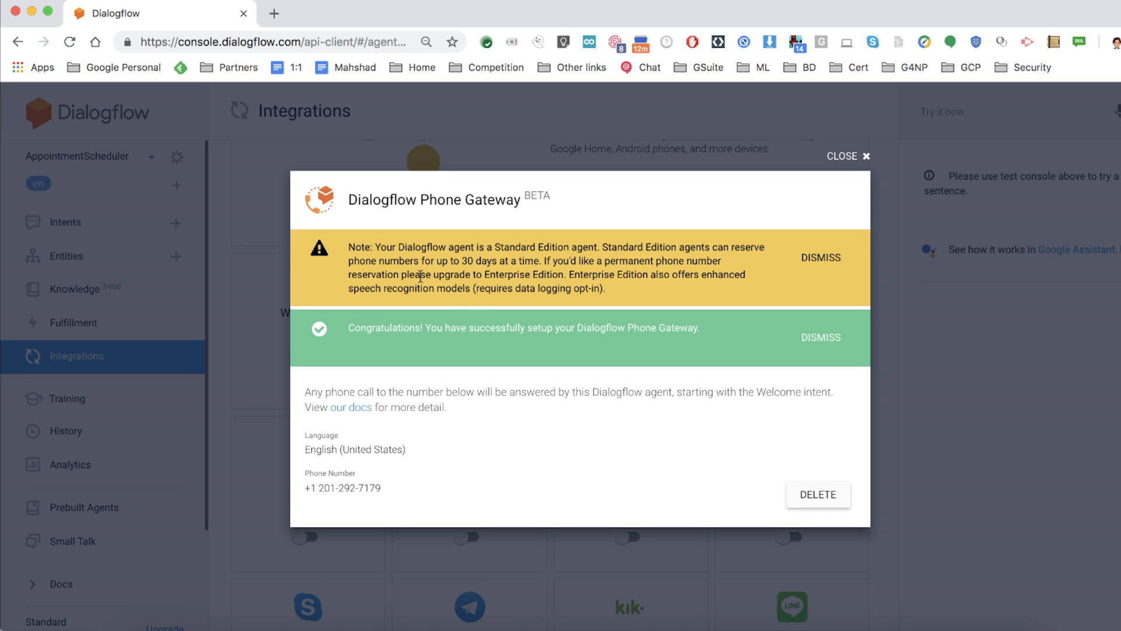
pyautogui.moveTo(472, 261)
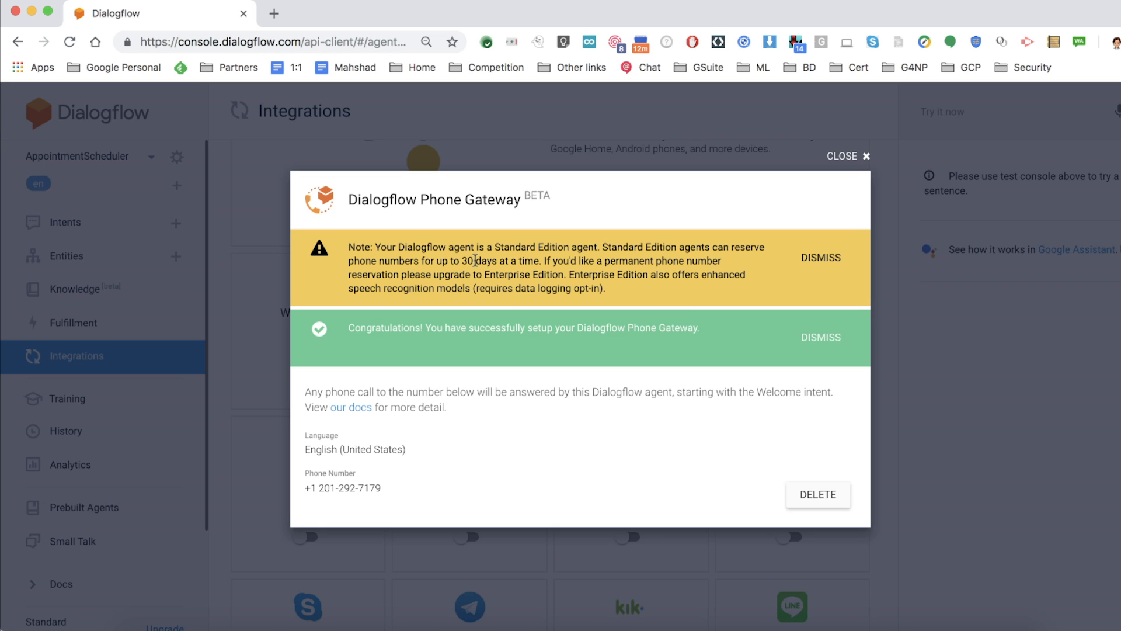
pyautogui.moveTo(560, 291)
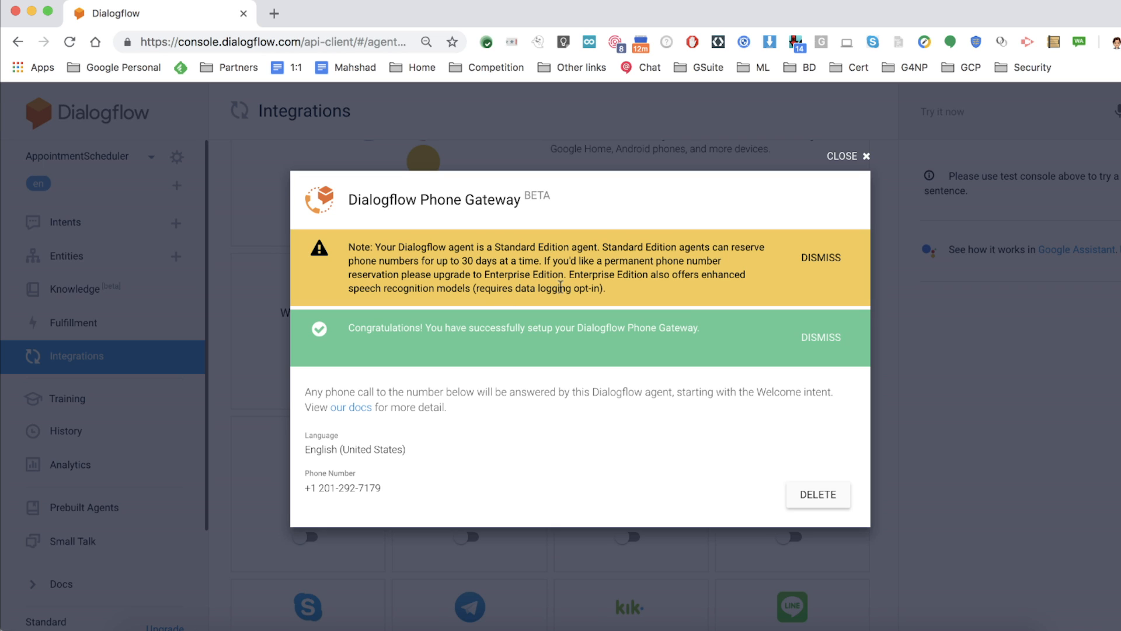
pyautogui.moveTo(579, 286)
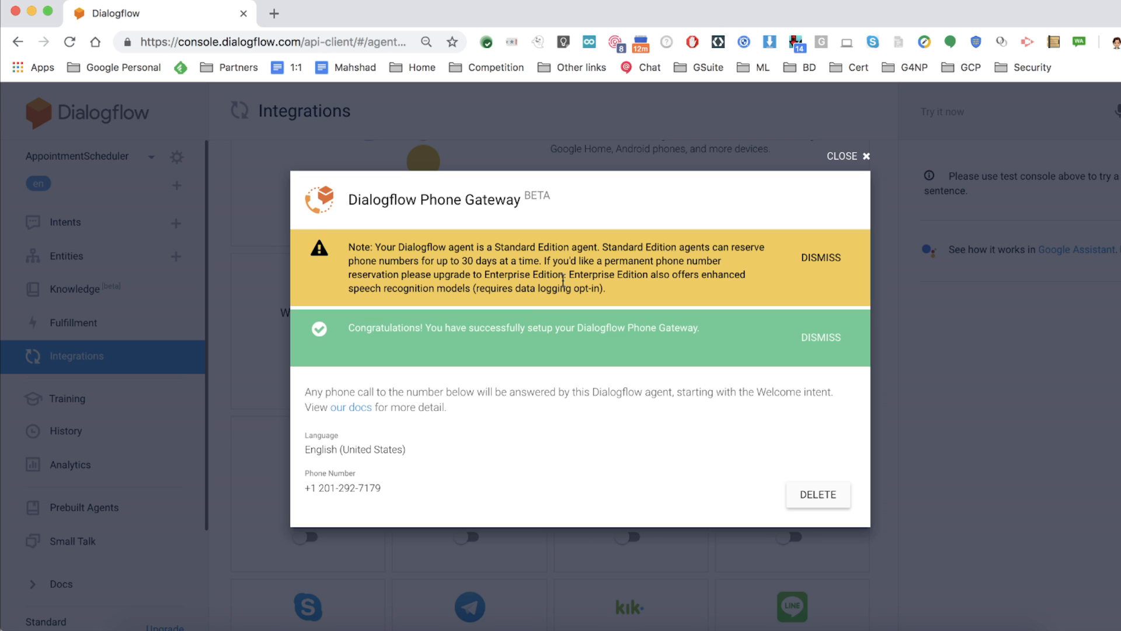
# Highlight 'Enterprise Edition' in the confirmation note about 30-day number reservations
pyautogui.doubleClick(524, 273)
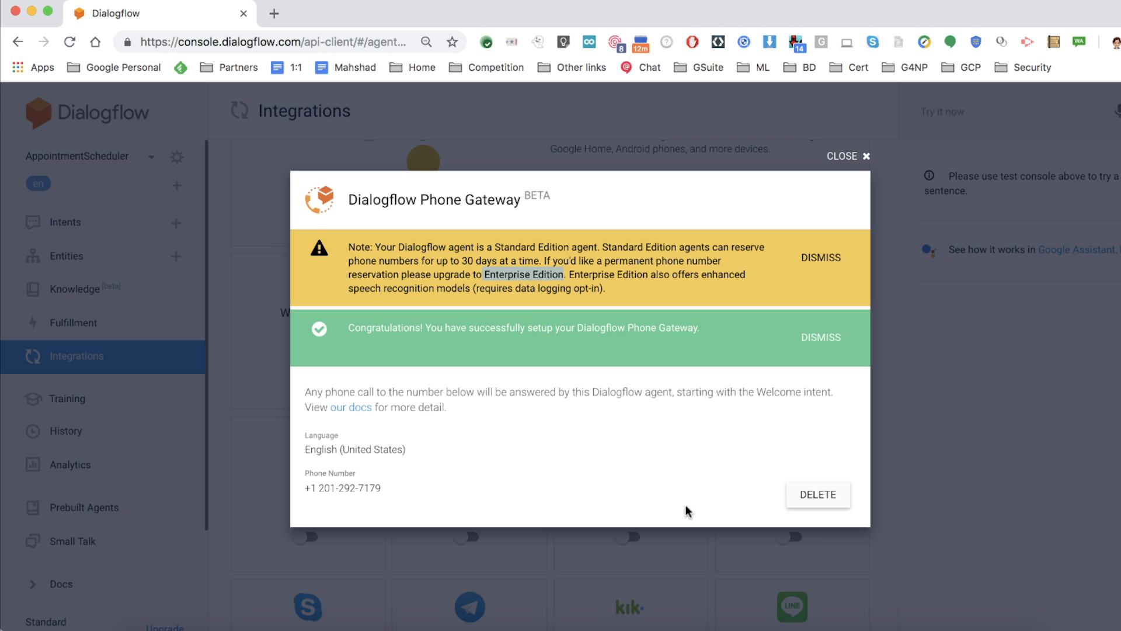